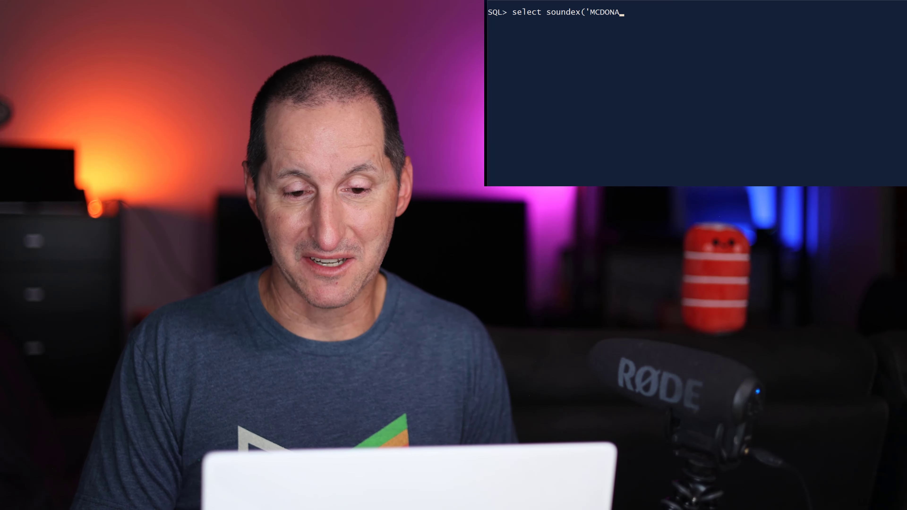
# - Run SOUNDEX for 'MCDONALD' and 'MACDONALD', both returning M235
pyautogui.press('Return')
pyautogui.write("select soundex('MACDONALD') from dua")
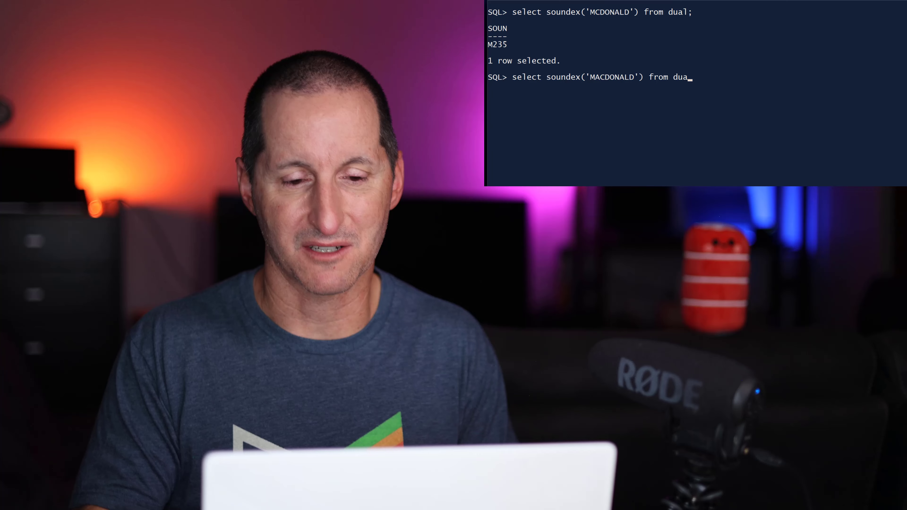
pyautogui.press('Return')
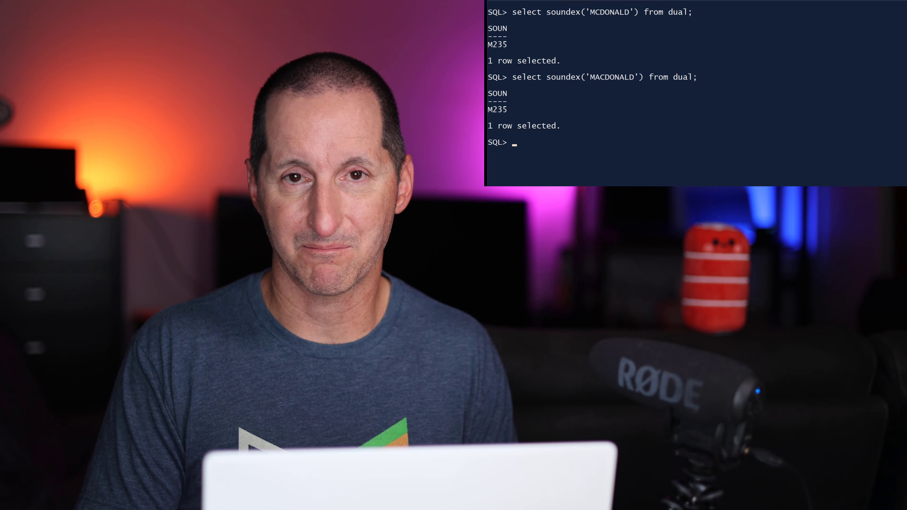
# - Begin a new SELECT SOUNDEX('SMITH') FROM dual query on the cleared screen
pyautogui.write("select soundex('SMITH') fr")
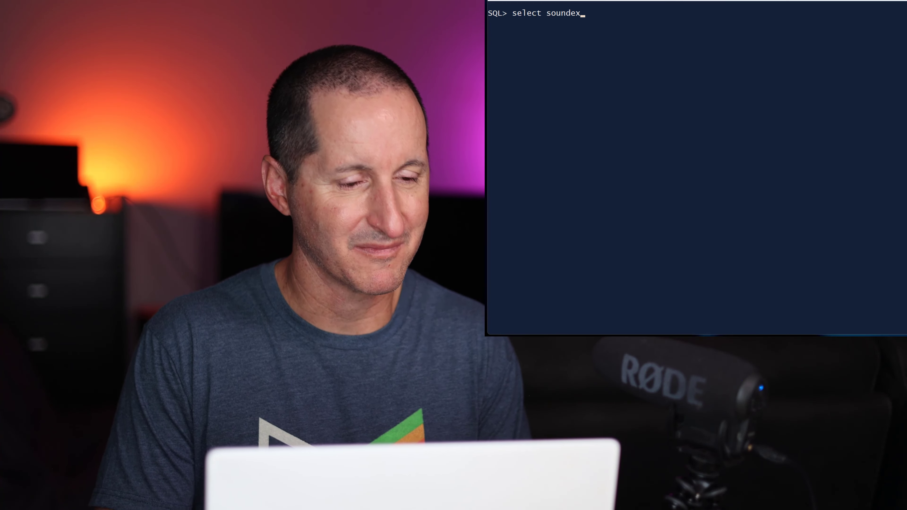
# - Run SOUNDEX for B-surnames such as BARAYUGA, BRASKI and BURGIO, all returning B620
pyautogui.write("('BARACK') from dual;")
pyautogui.press('Return')
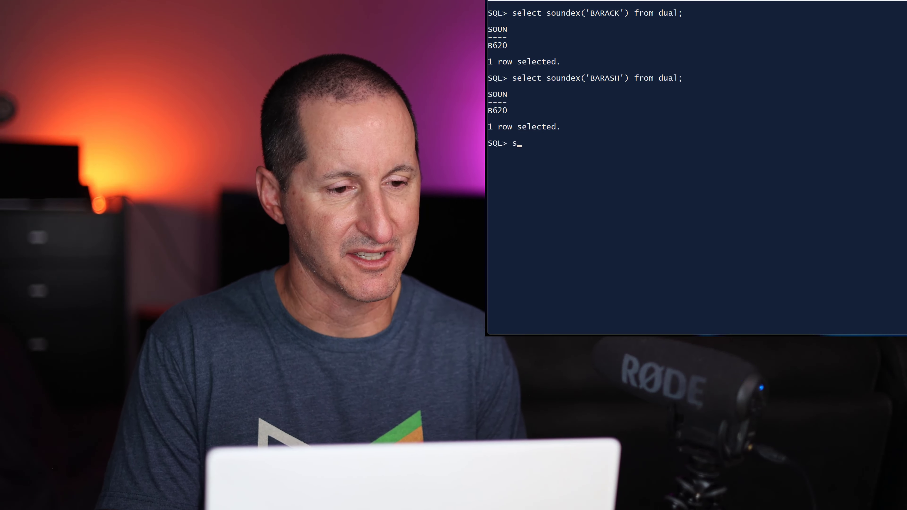
pyautogui.write("elect soundex('BARAYUGA') from dual;")
pyautogui.write("select soundex('BAROWSKI') from")
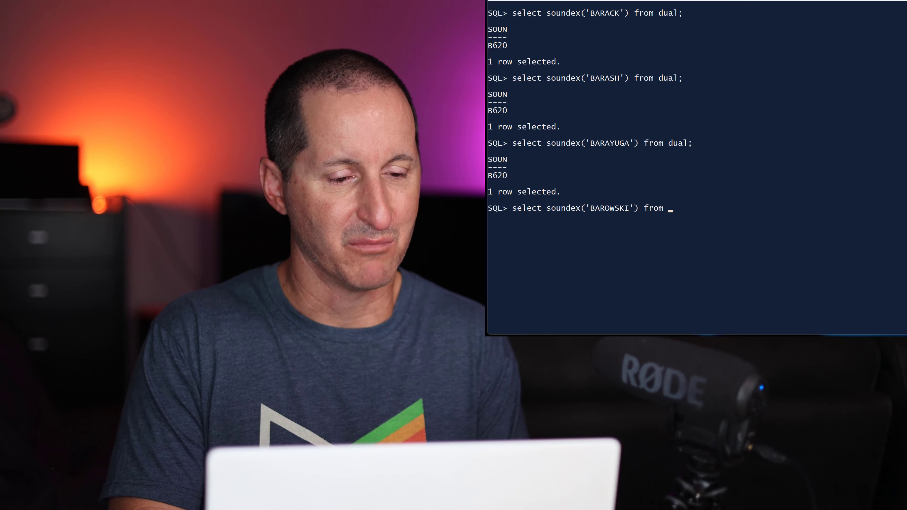
pyautogui.write('dual;')
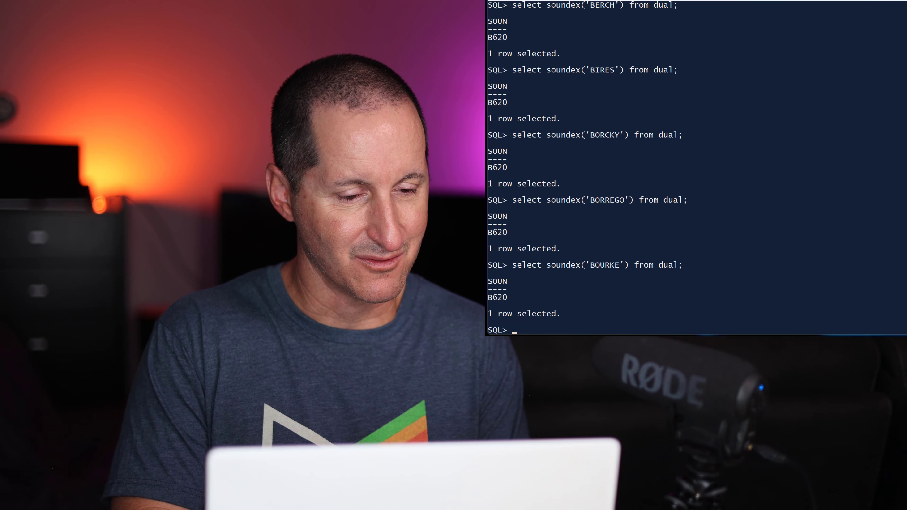
pyautogui.write("select soundex('BRASKI') from dual;")
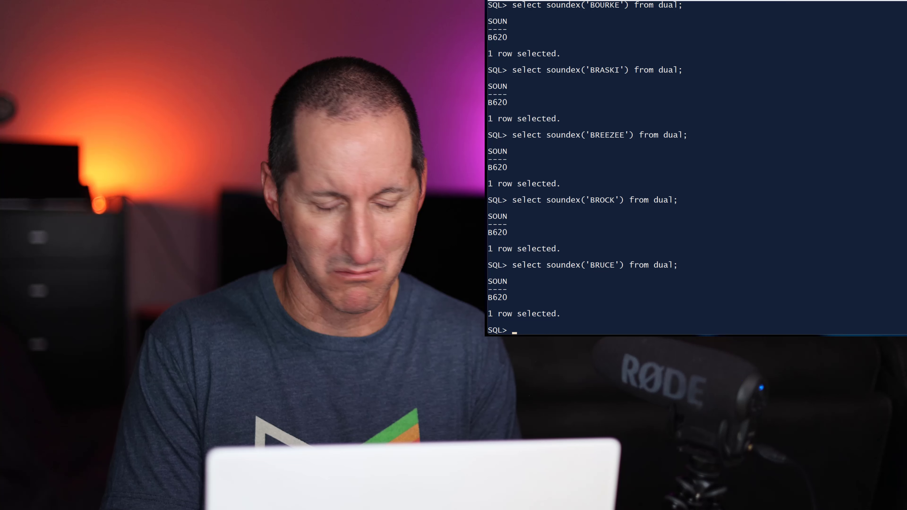
pyautogui.write("select soundex('BURGIO') from dual;")
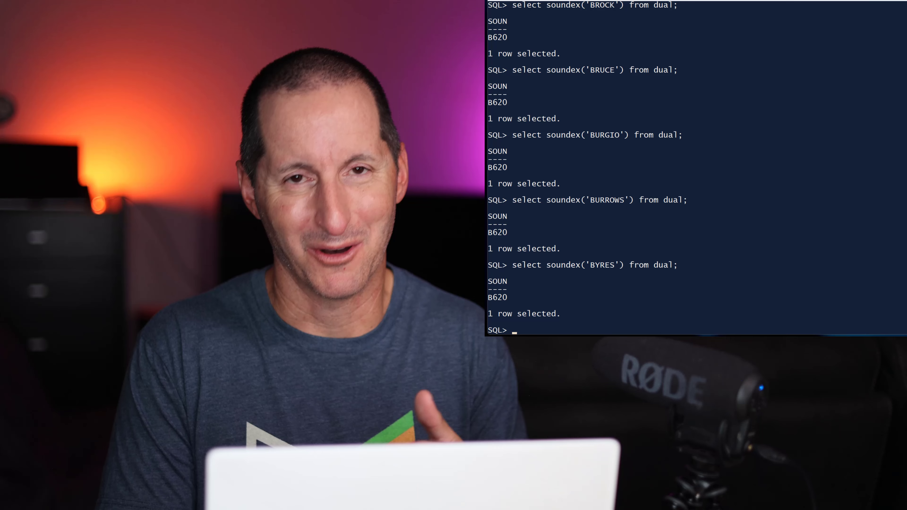
# - Begin the 'select col, phonic' line of the next query on a cleared screen
pyautogui.write('select col, phonic')
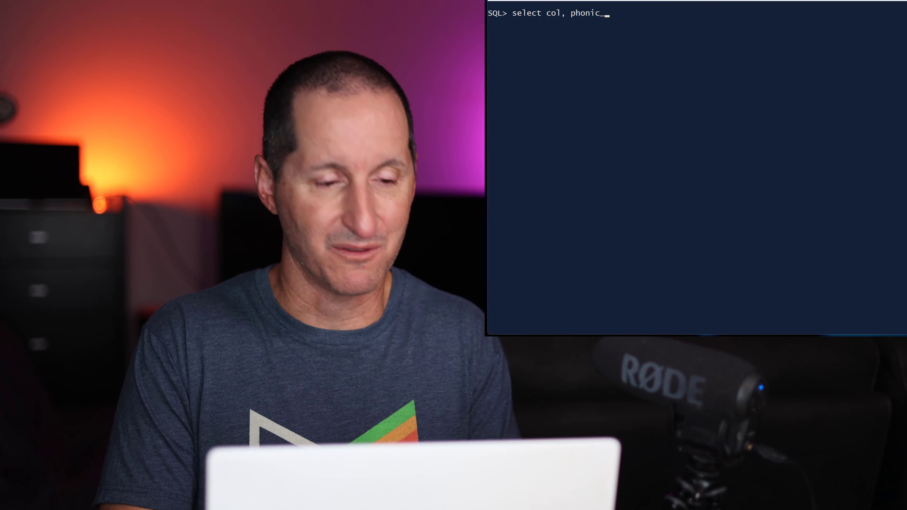
# - Write PHONIC_ENCODE(double_metaphone,col) double_met with a VALUES list including BAROWSKI and BURROWS
pyautogui.write('_encode(double_metaphone,col) double_met')
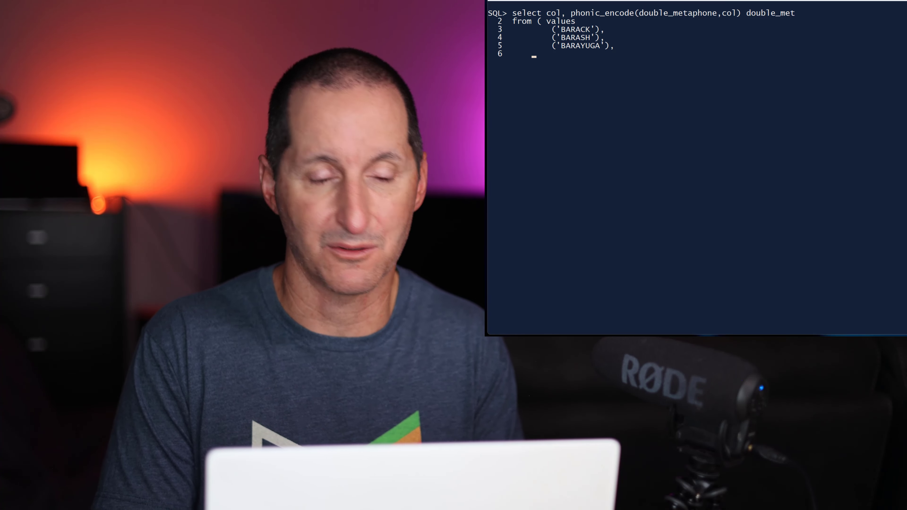
pyautogui.write("('BAROWSKI'),")
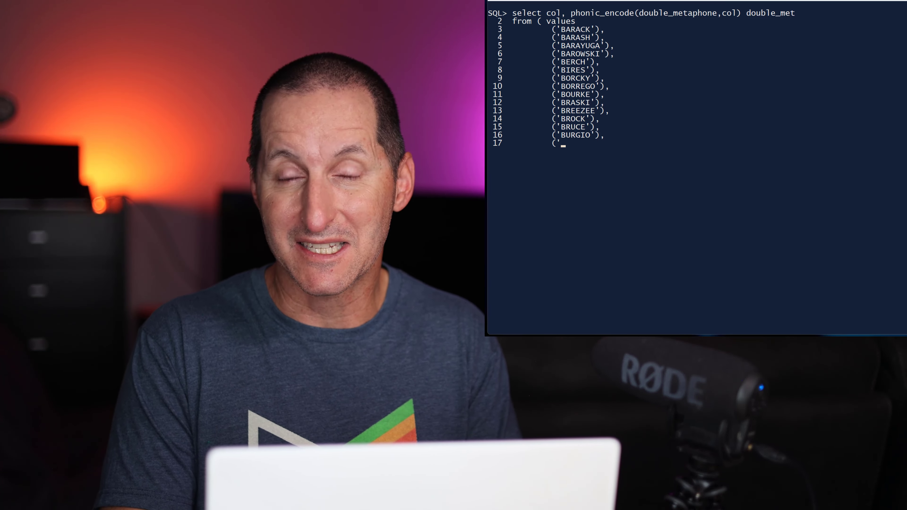
pyautogui.write("'BURROWS'),")
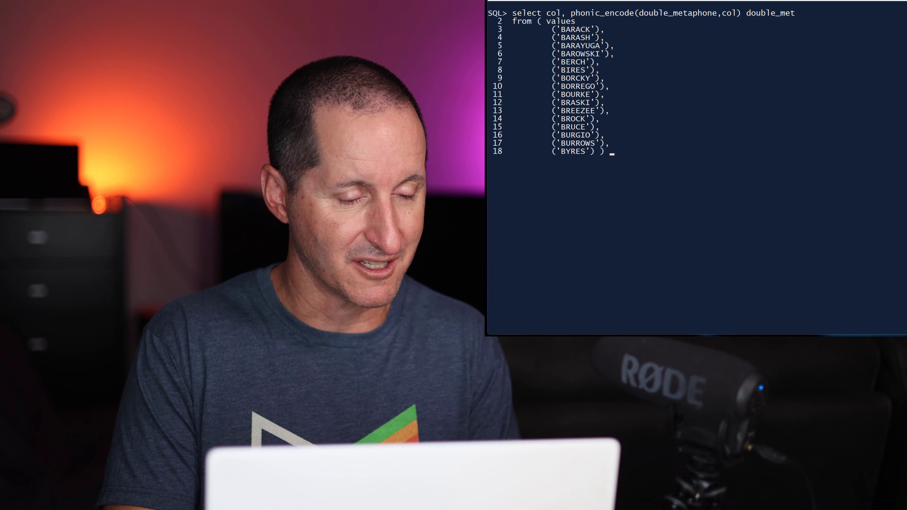